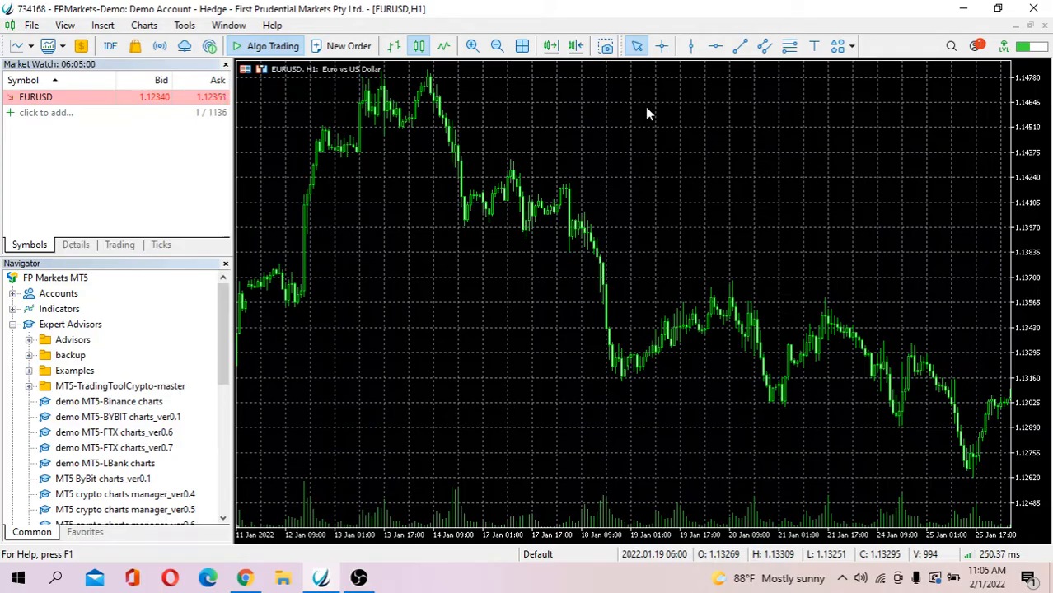
pyautogui.moveTo(560, 127)
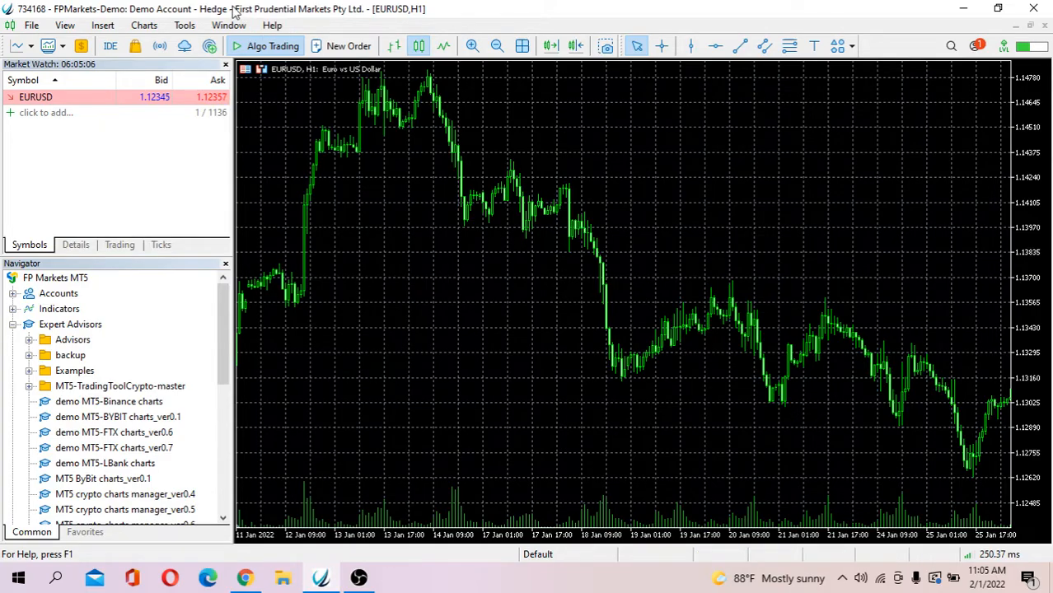
pyautogui.moveTo(197, 8)
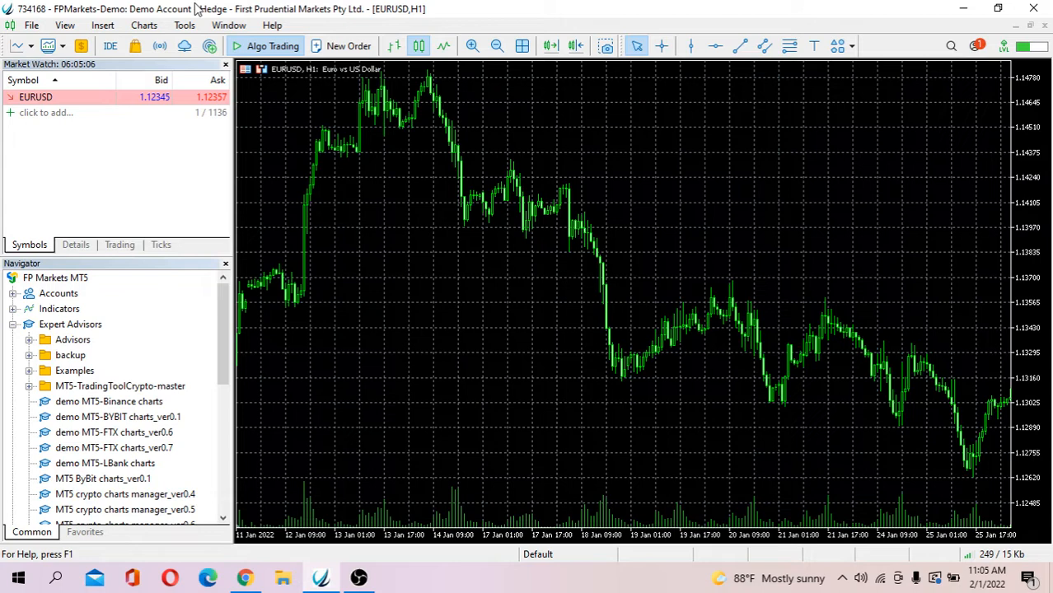
# - Open the terminal's data folder from the File menu
pyautogui.click(32, 25)
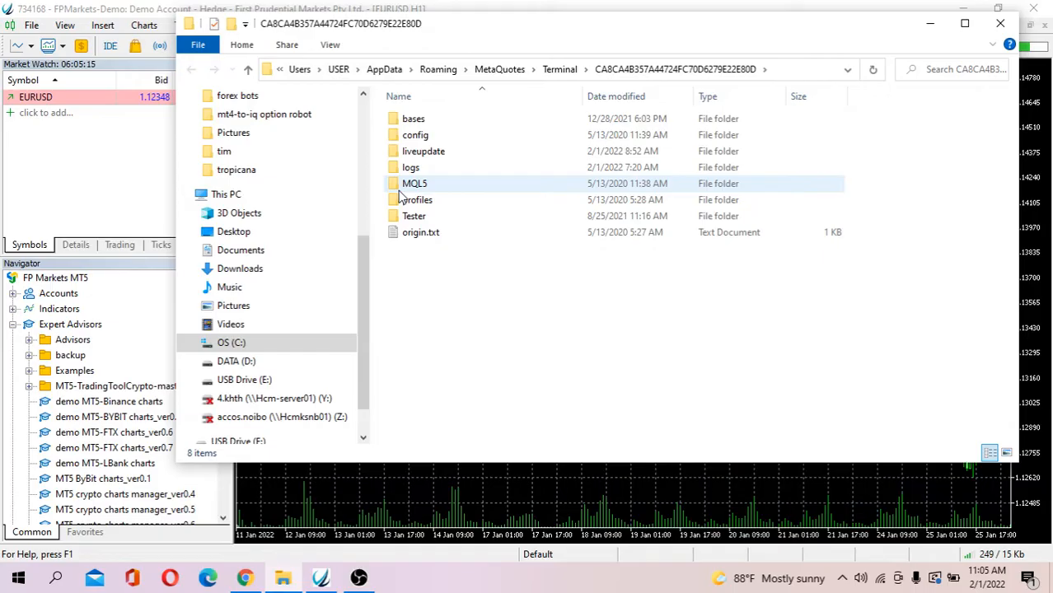
# - Browse MQL5 > Experts for the BYBIT .ex5/.mq5 advisor files, then close the Explorer window
pyautogui.doubleClick(415, 183)
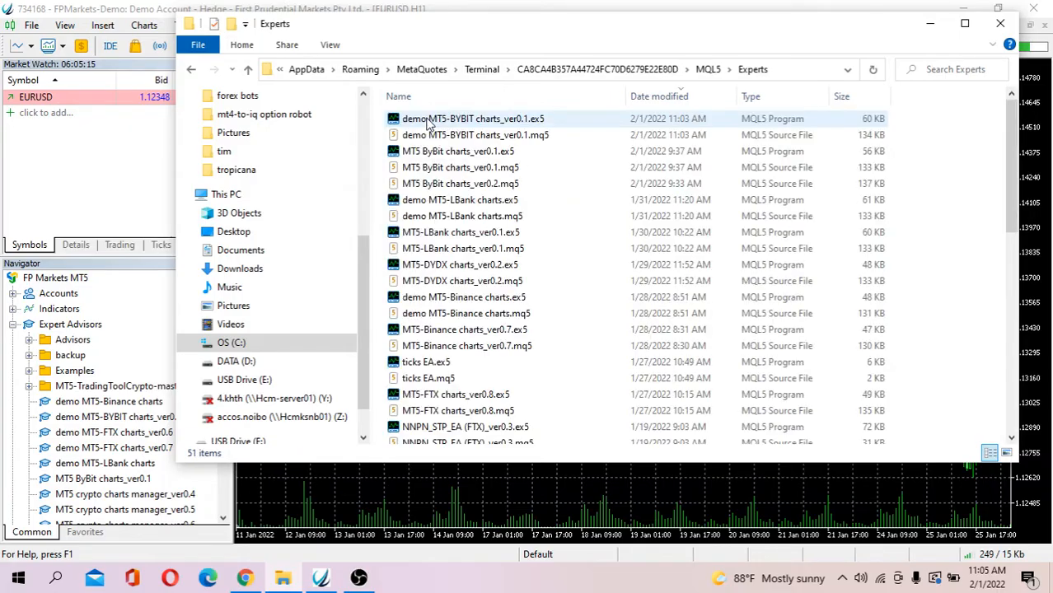
pyautogui.click(458, 168)
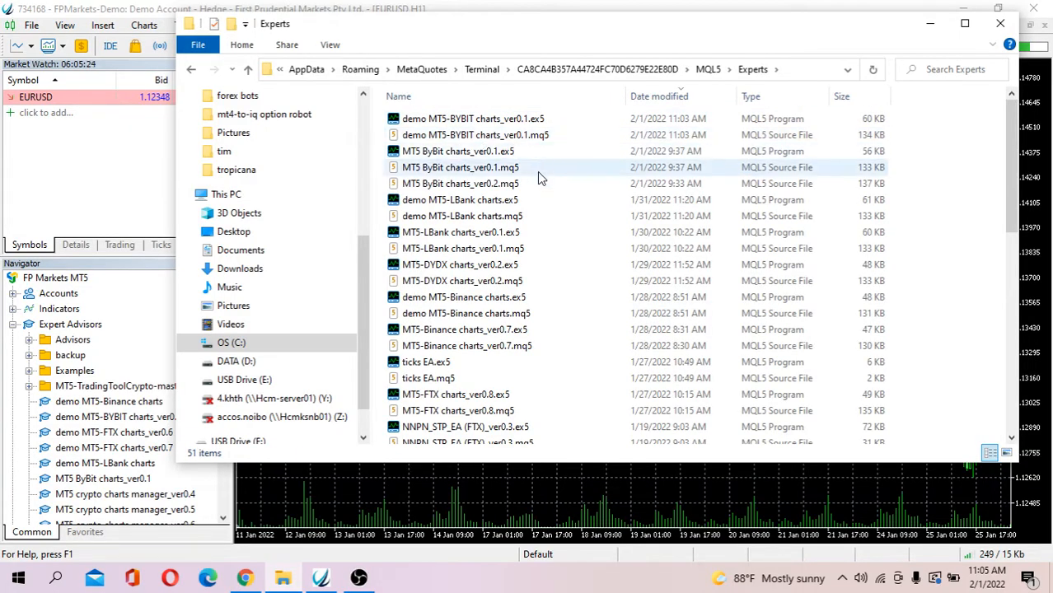
pyautogui.click(459, 168)
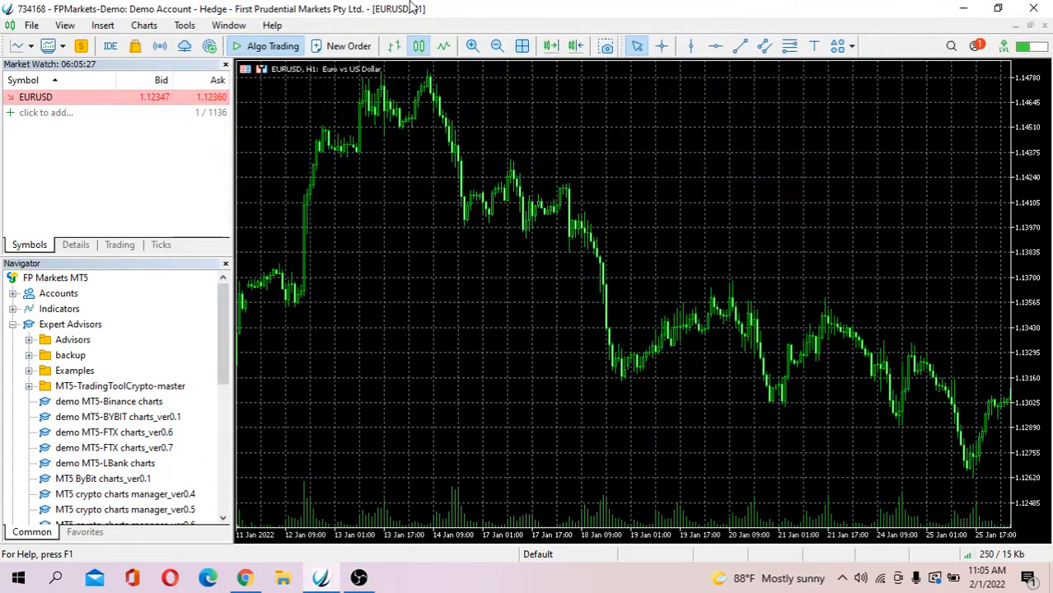
pyautogui.moveTo(185, 25)
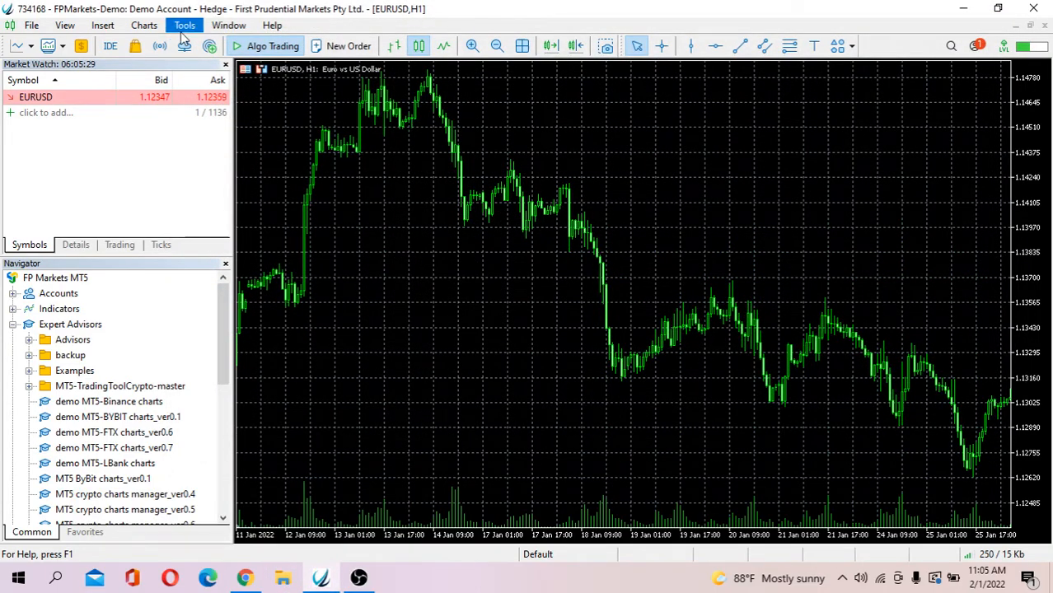
pyautogui.click(228, 24)
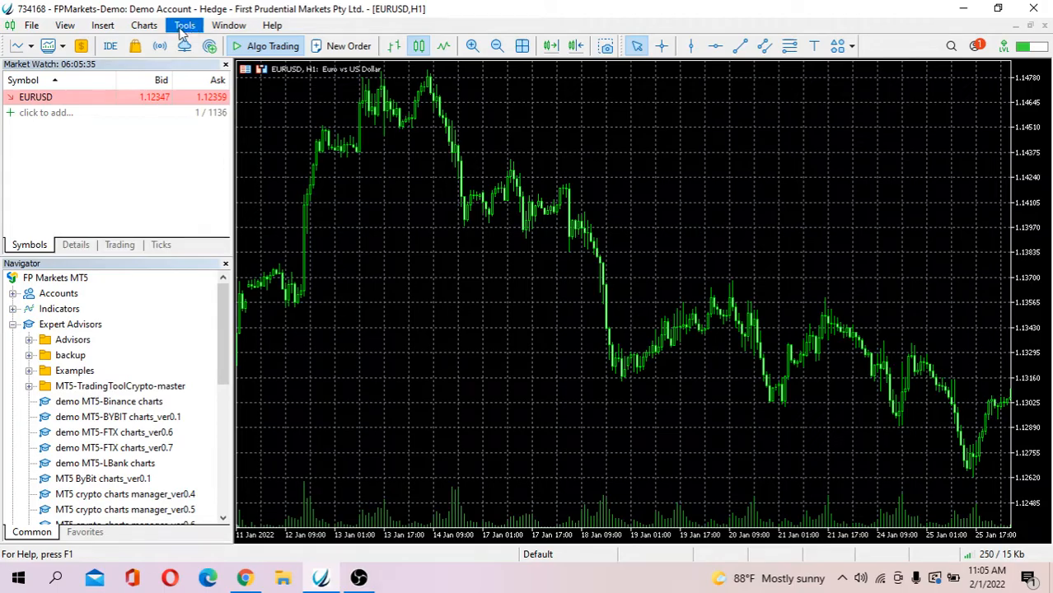
pyautogui.click(184, 25)
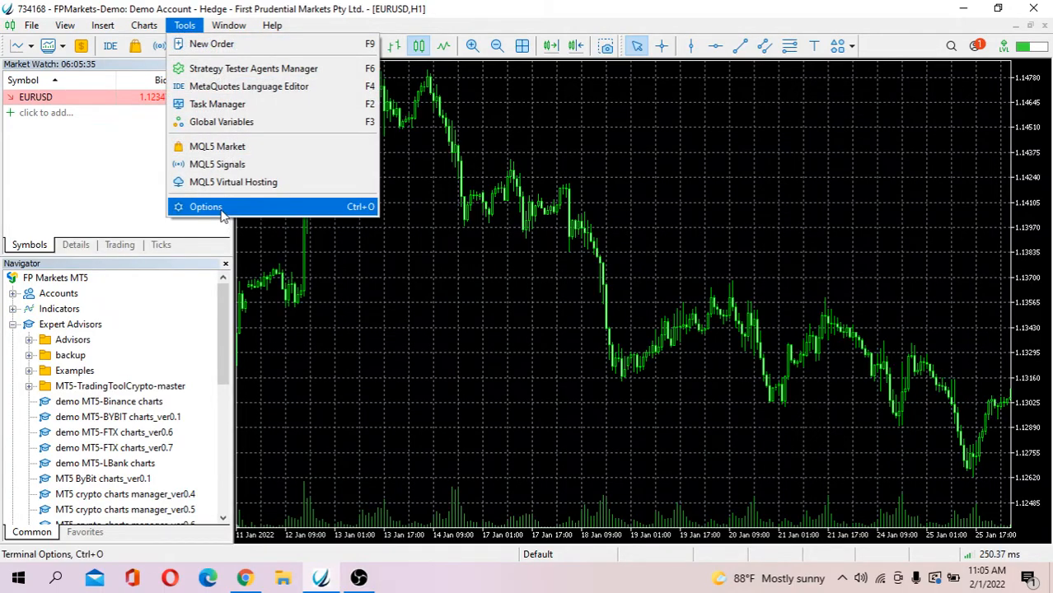
pyautogui.click(205, 208)
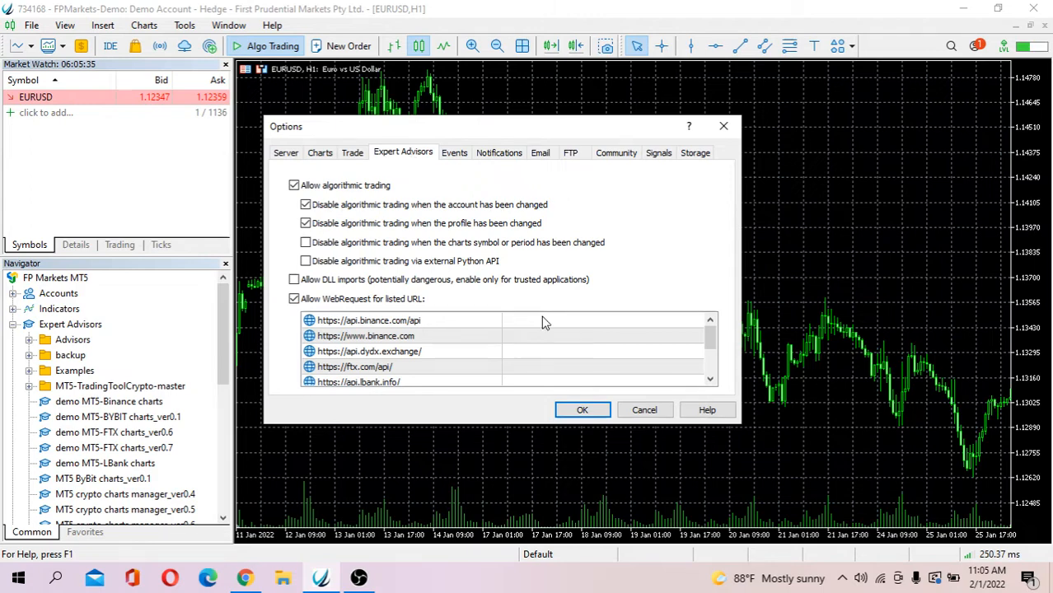
pyautogui.scroll(-3)
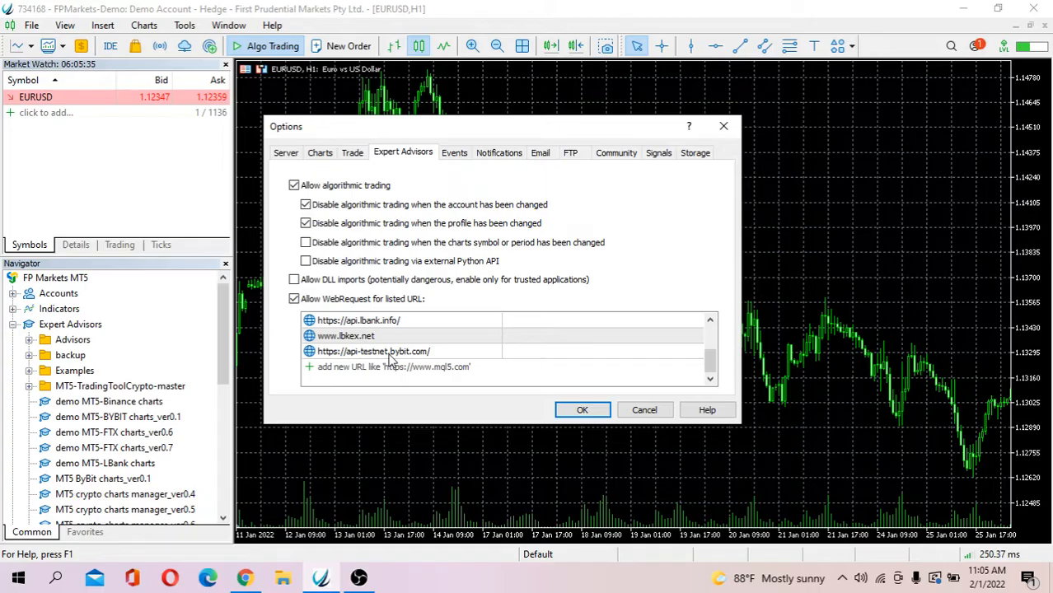
pyautogui.click(372, 351)
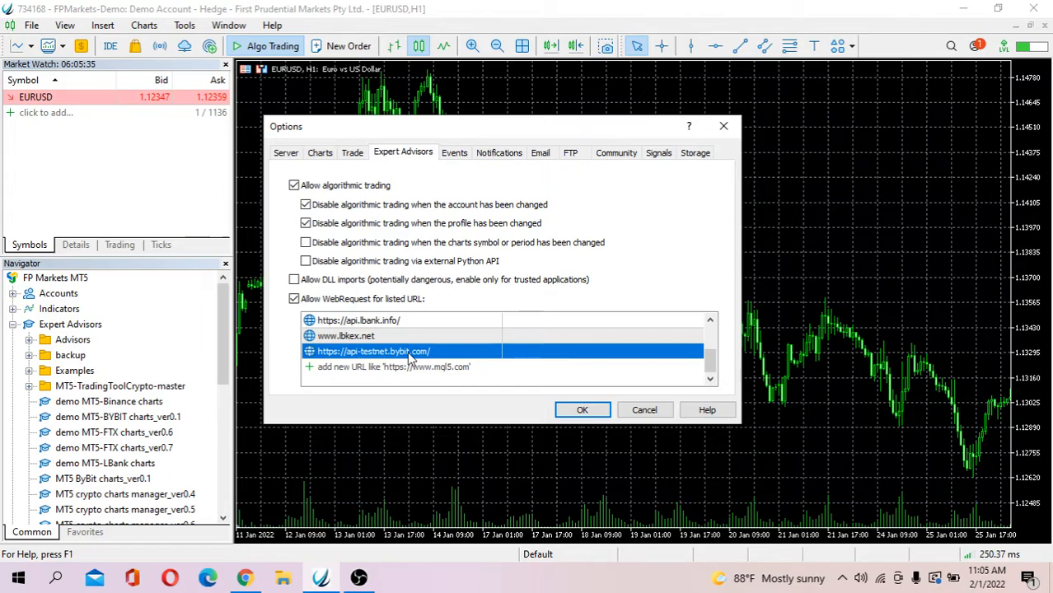
pyautogui.click(581, 409)
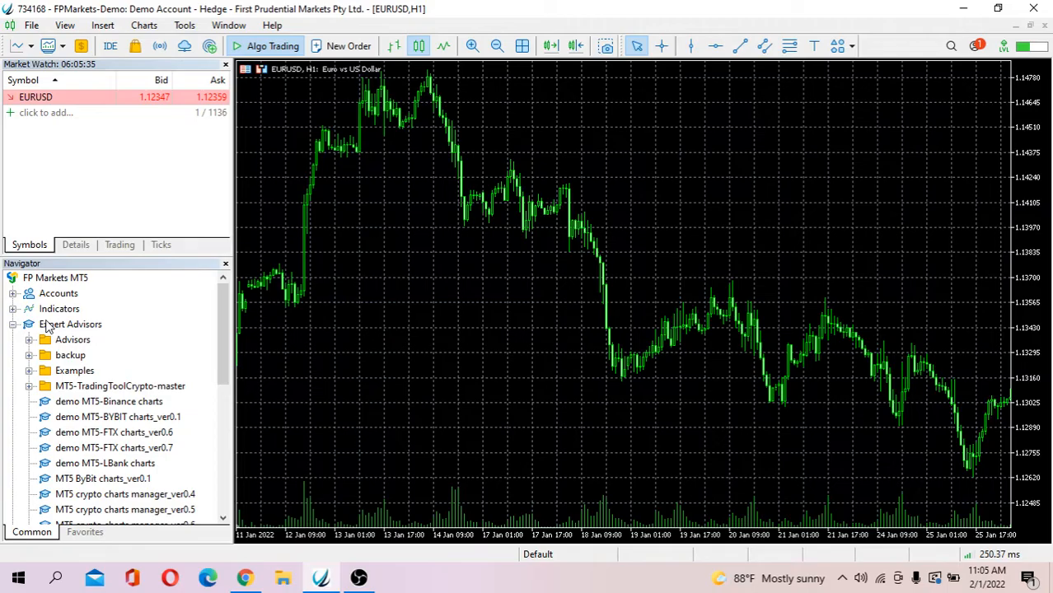
# - Refresh the Navigator's Expert Advisors list and select demo MT5-BYBIT charts_ver0.1
pyautogui.click(69, 323)
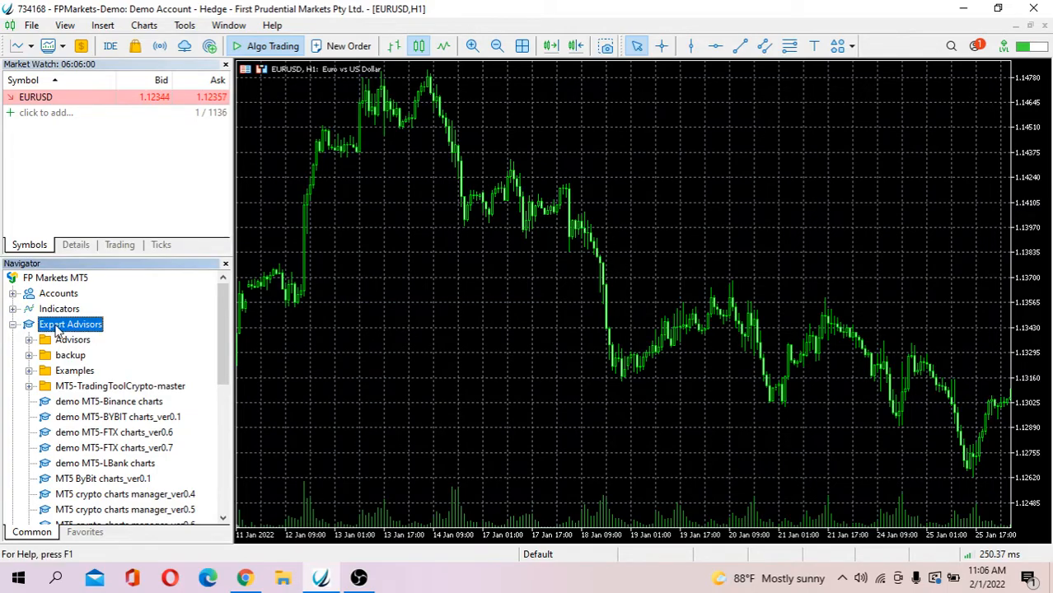
pyautogui.rightClick(70, 323)
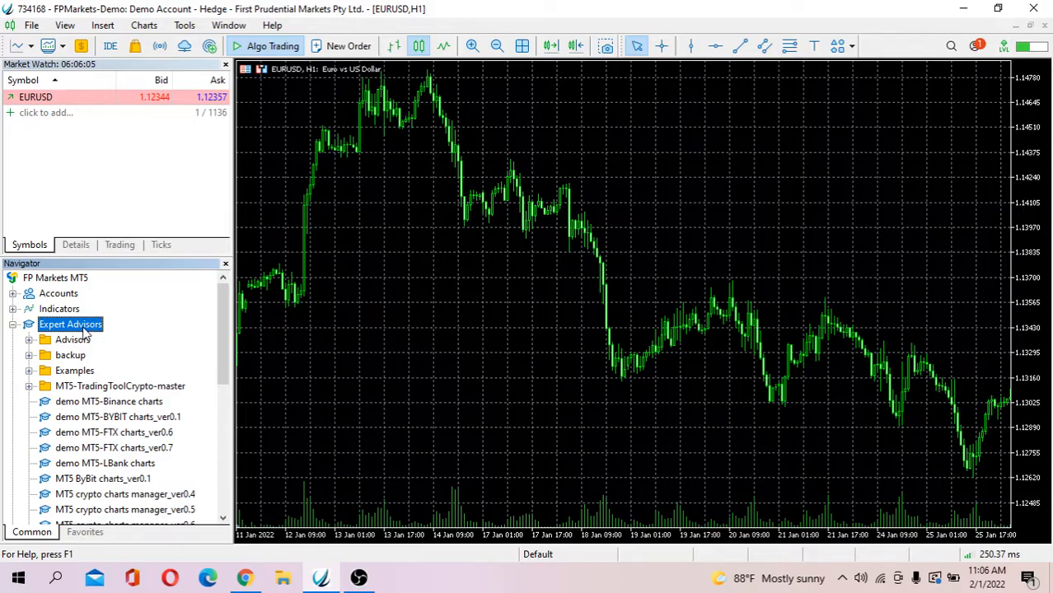
pyautogui.moveTo(97, 448)
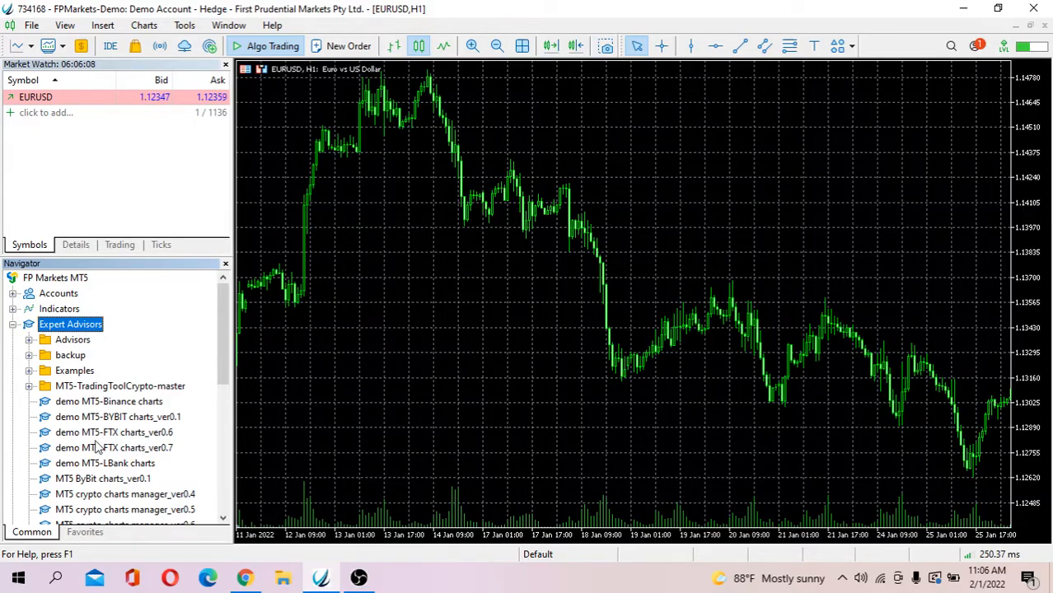
pyautogui.moveTo(115, 431)
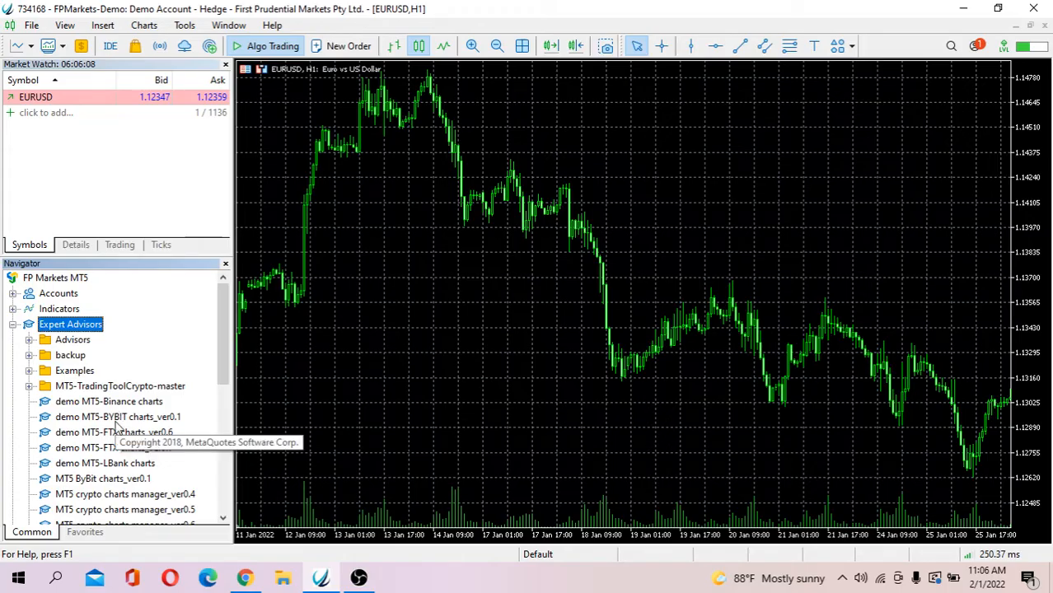
pyautogui.click(117, 415)
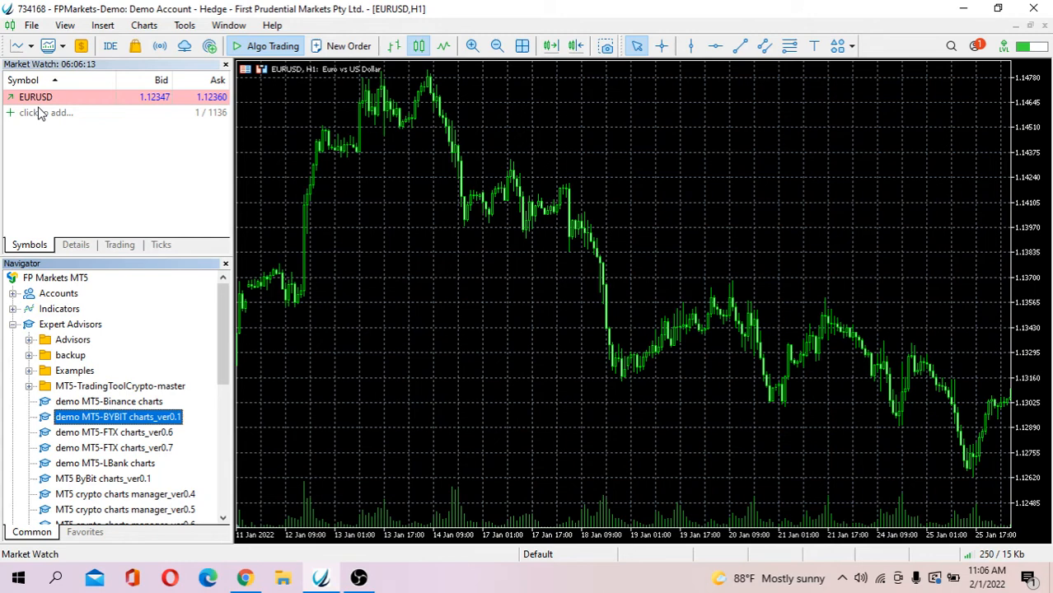
pyautogui.moveTo(43, 112)
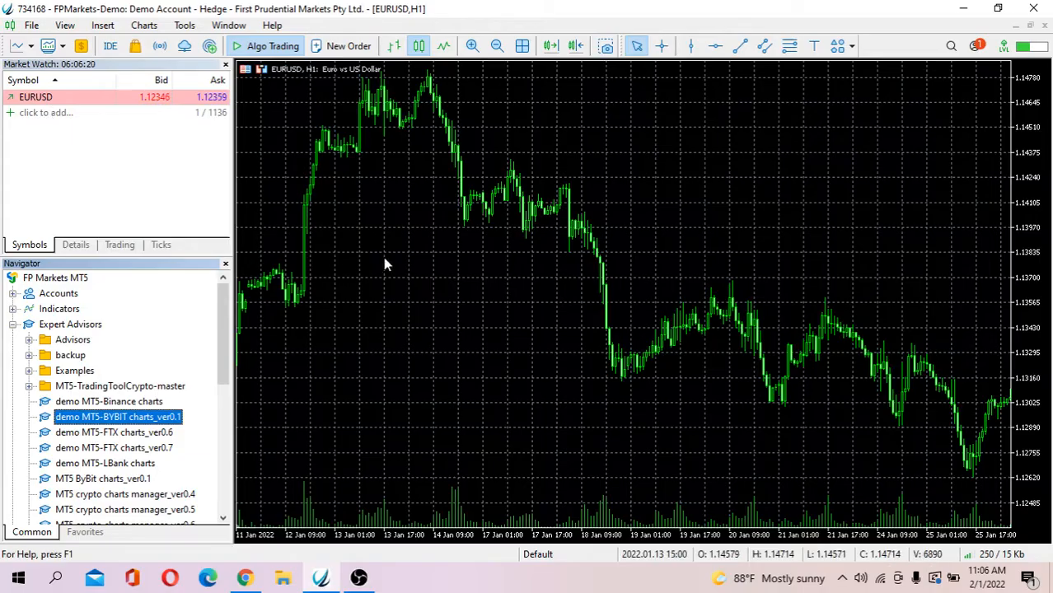
pyautogui.moveTo(129, 425)
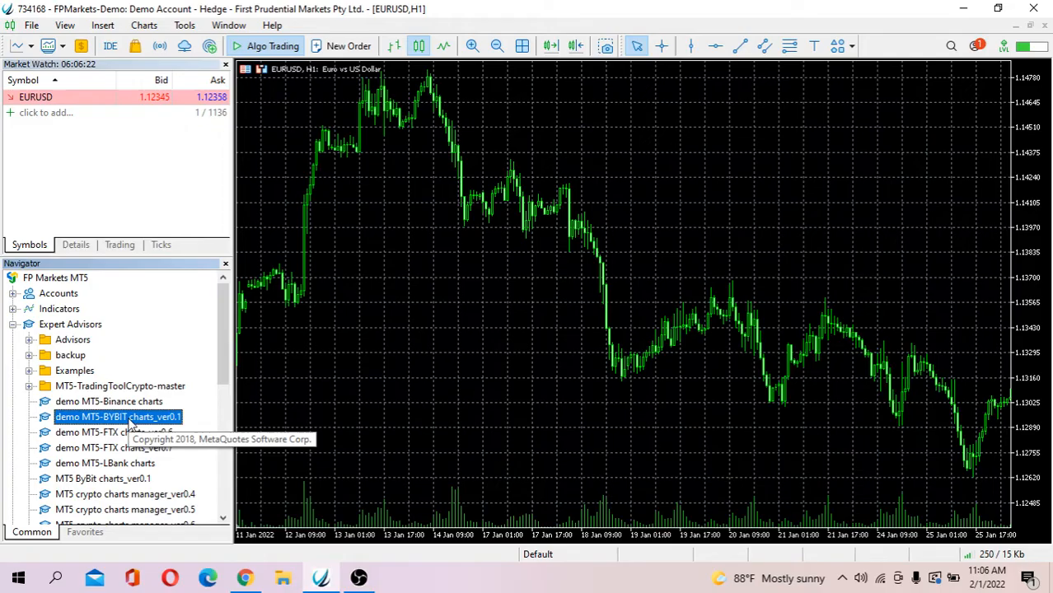
# - Run demo MT5-BYBIT charts_ver0.1 on the EURUSD chart with Allow Algo Trading kept on
pyautogui.doubleClick(119, 416)
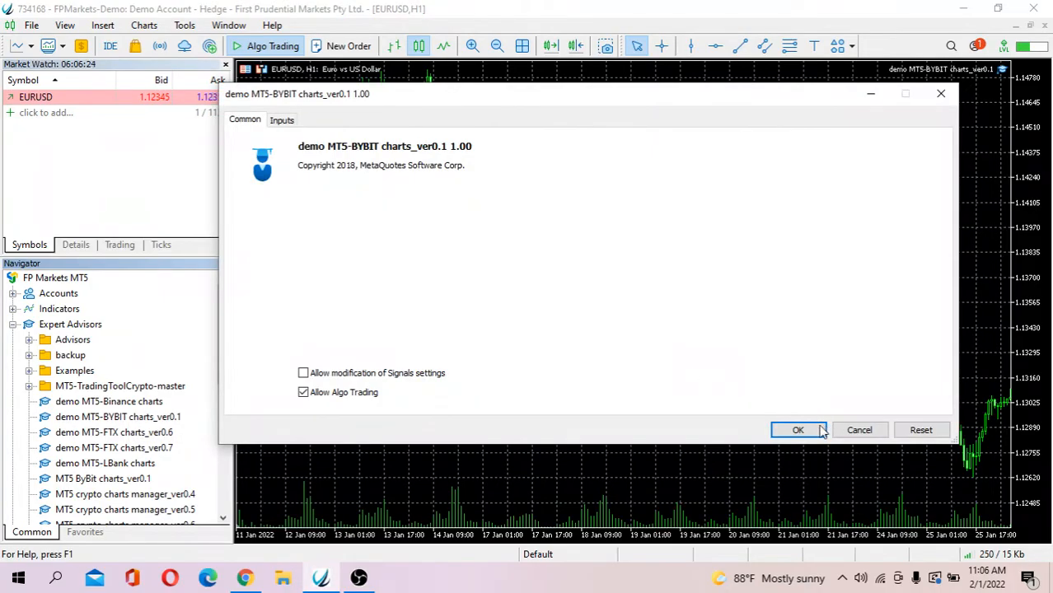
pyautogui.click(797, 429)
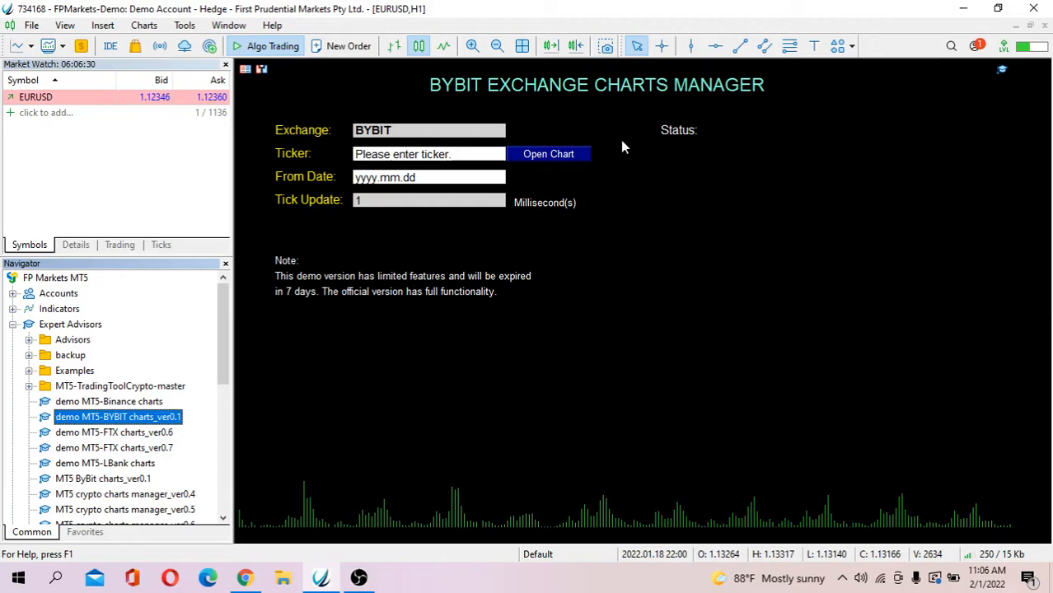
pyautogui.moveTo(438, 423)
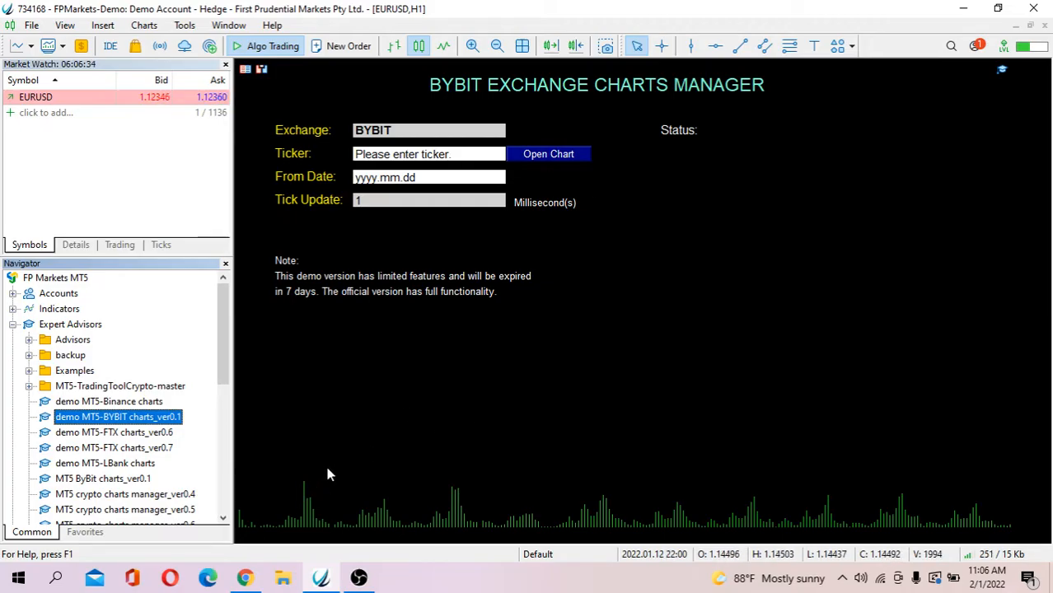
pyautogui.moveTo(343, 462)
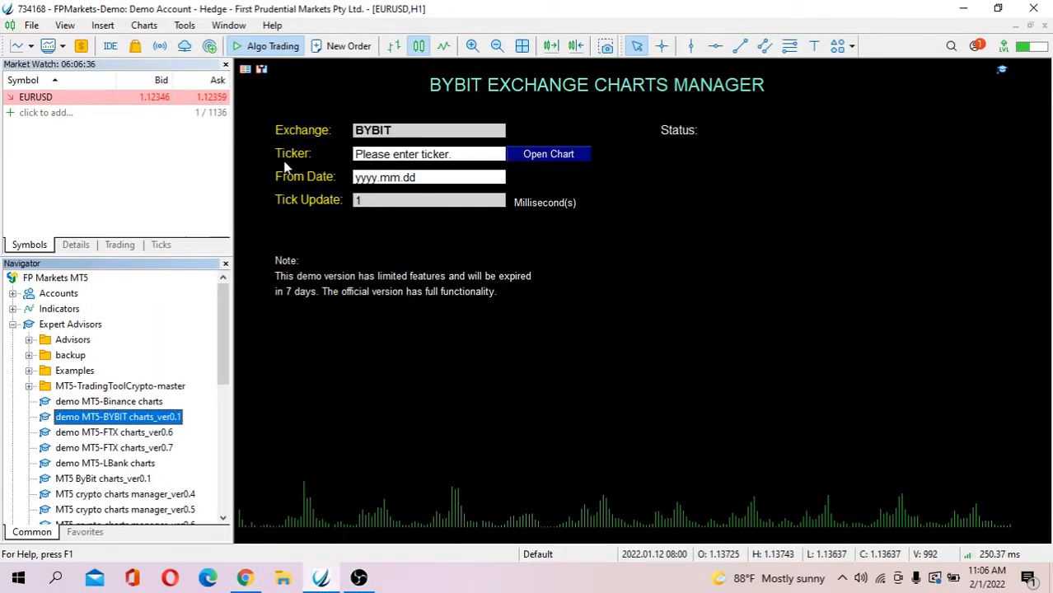
# - Enter ticker BTCUSDT in the charts manager and open its M1 chart
pyautogui.click(429, 155)
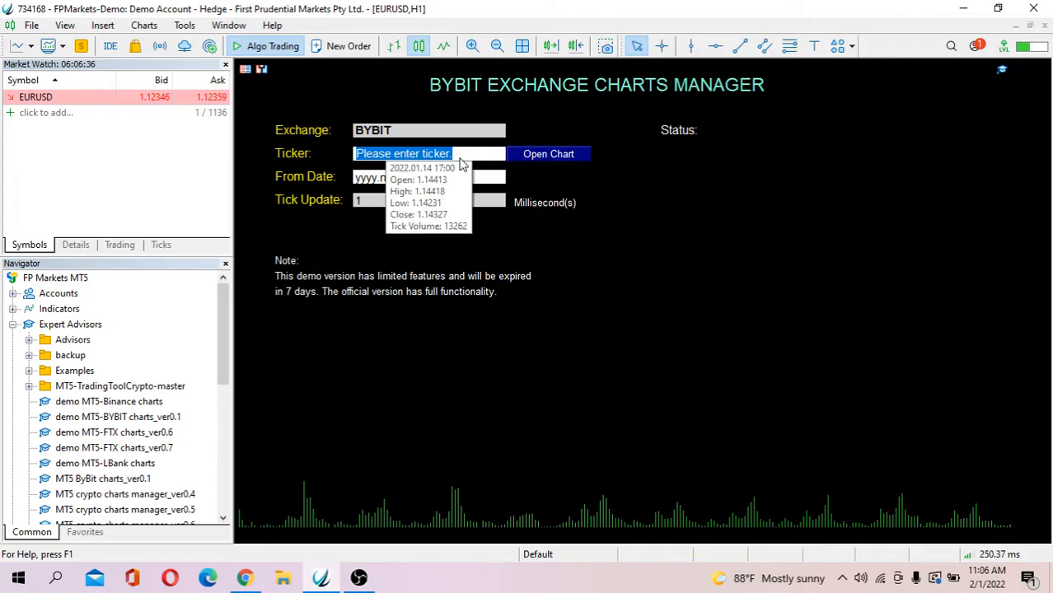
pyautogui.write('BTC')
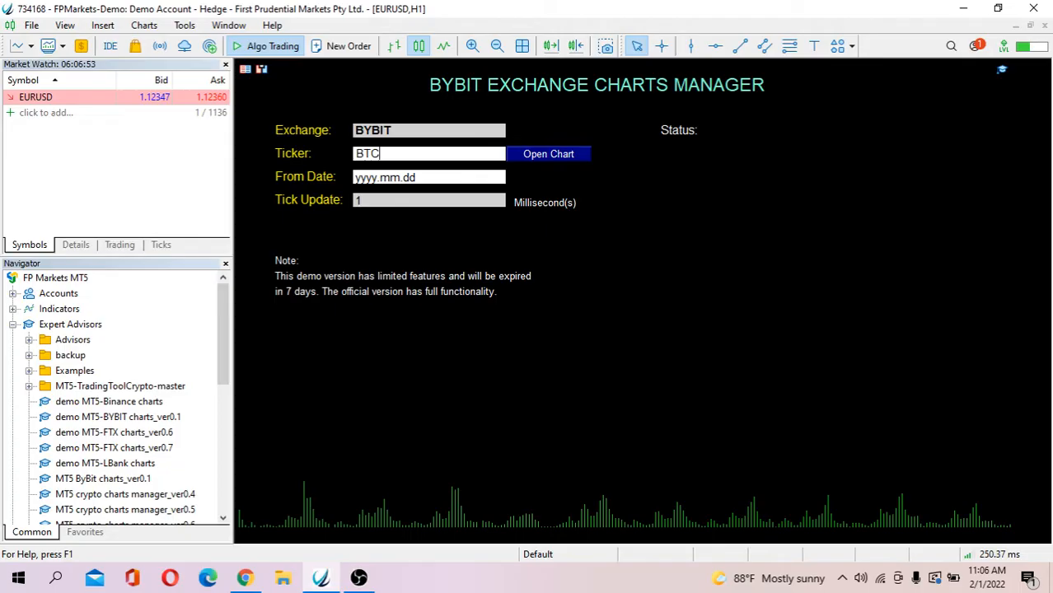
pyautogui.write('USDT')
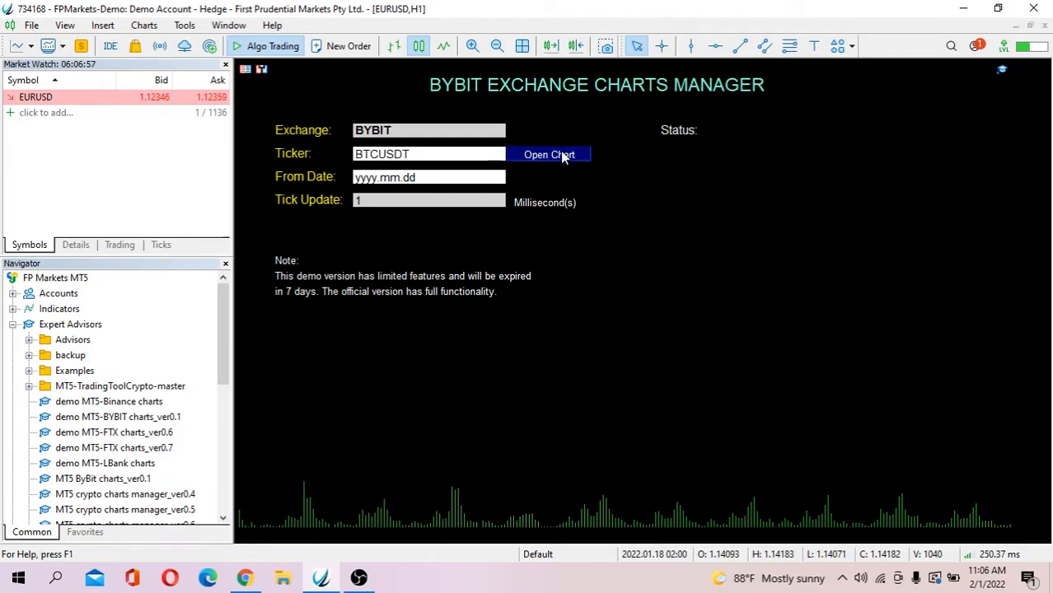
pyautogui.click(548, 154)
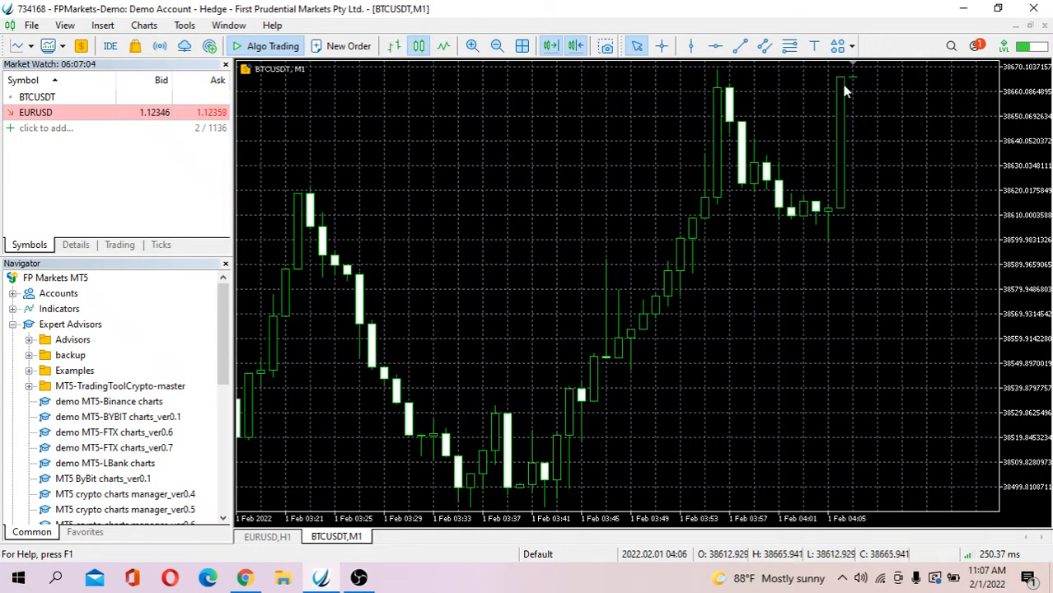
pyautogui.moveTo(860, 89)
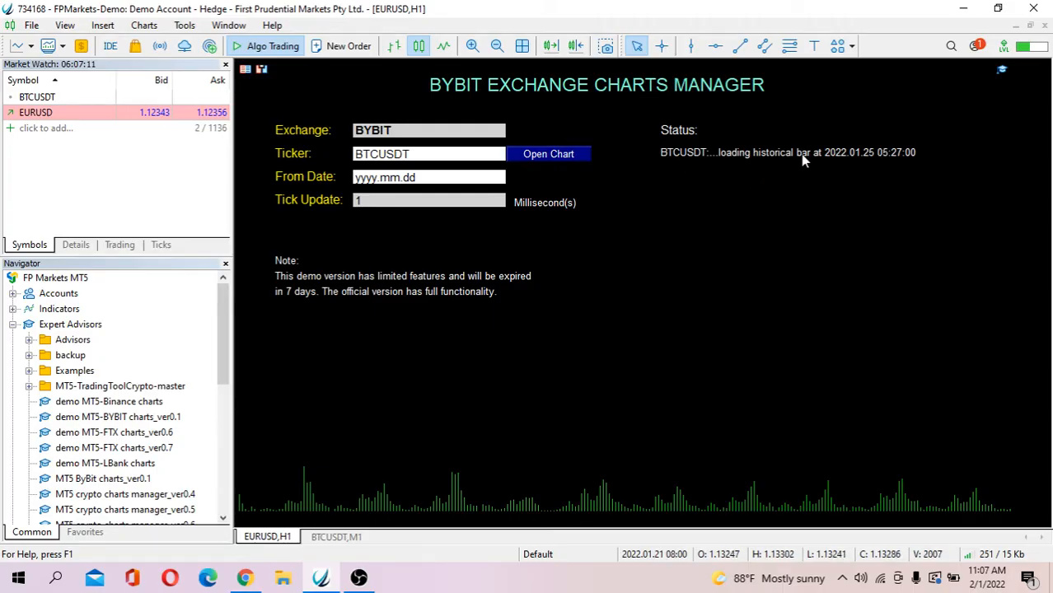
# - Set the BTCUSDT chart to the Daily timeframe via Charts > Timeframes
pyautogui.click(337, 537)
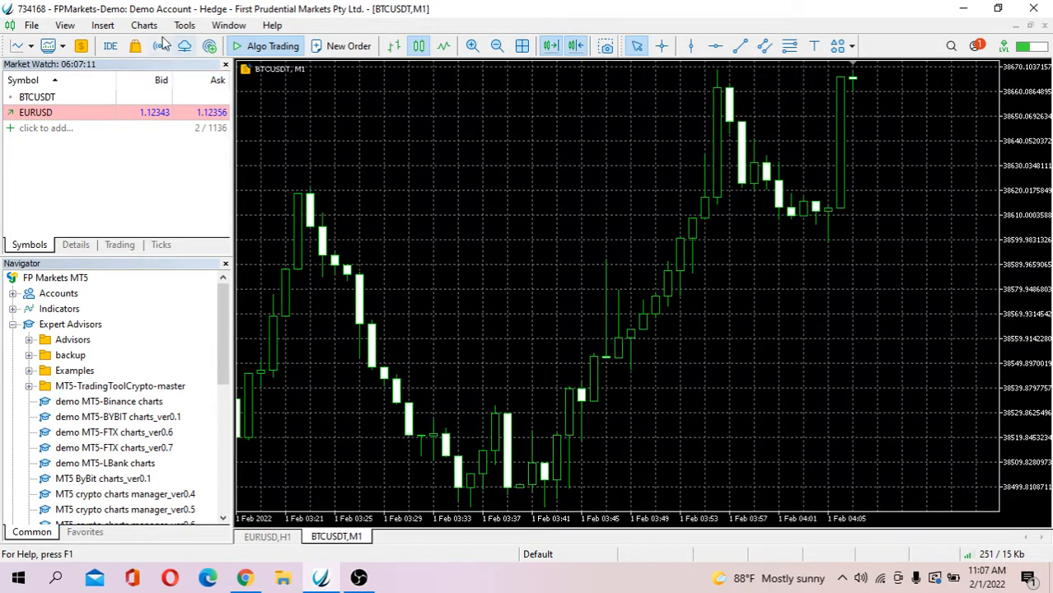
pyautogui.click(143, 25)
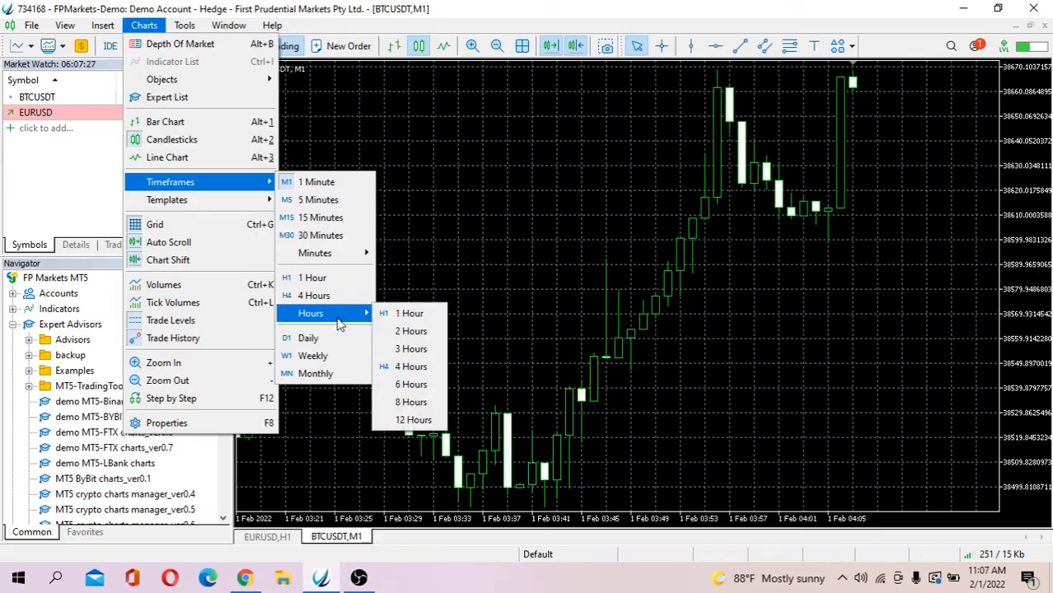
pyautogui.click(308, 338)
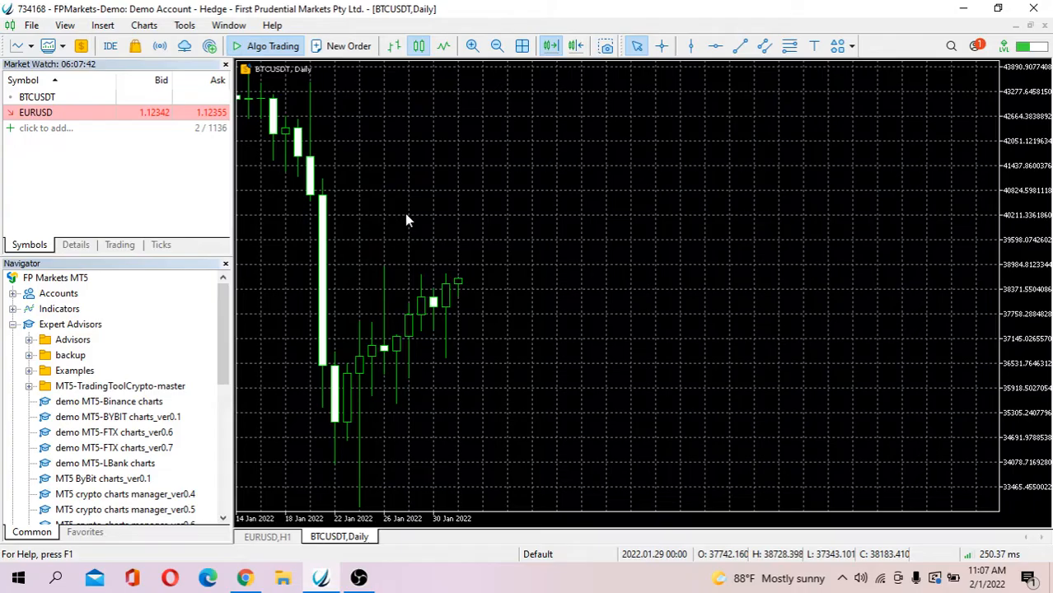
pyautogui.moveTo(289, 568)
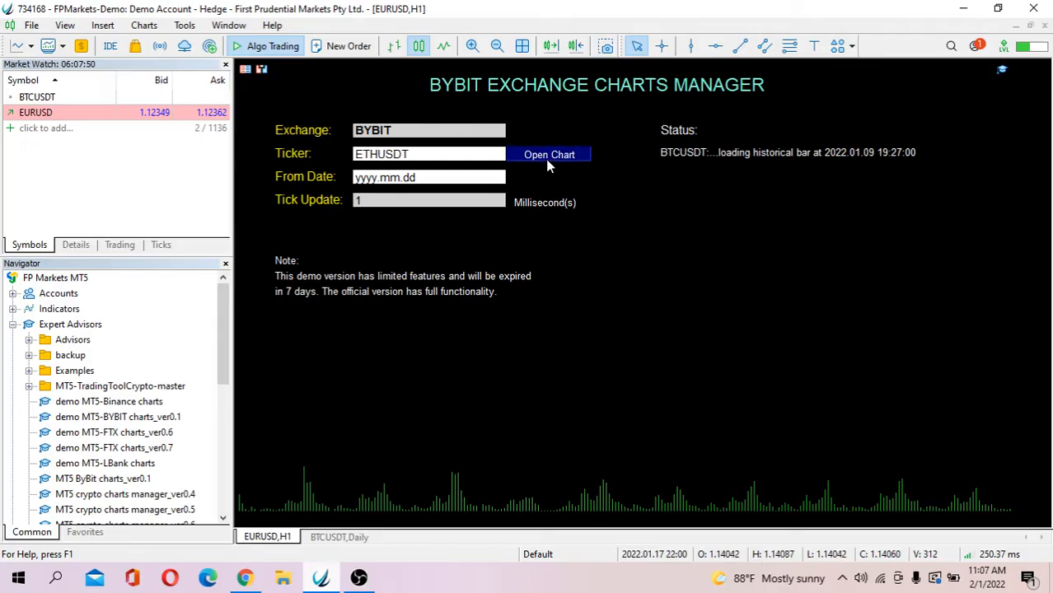
# - Open the ETHUSDT chart, glance at Bybit's spot markets page, and ready the Ticker field for BITUSDT
pyautogui.click(549, 155)
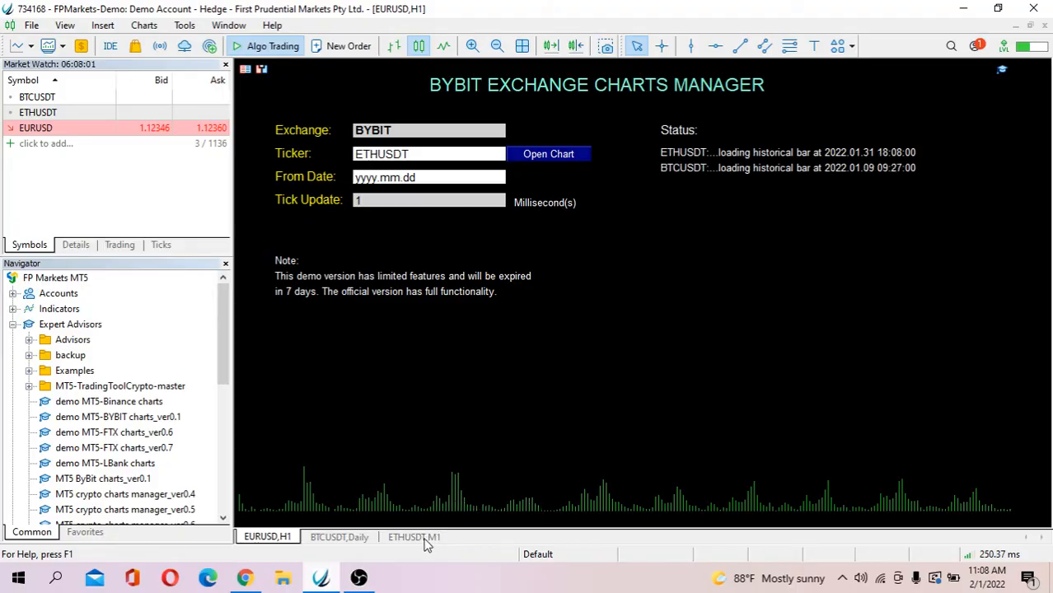
pyautogui.click(414, 537)
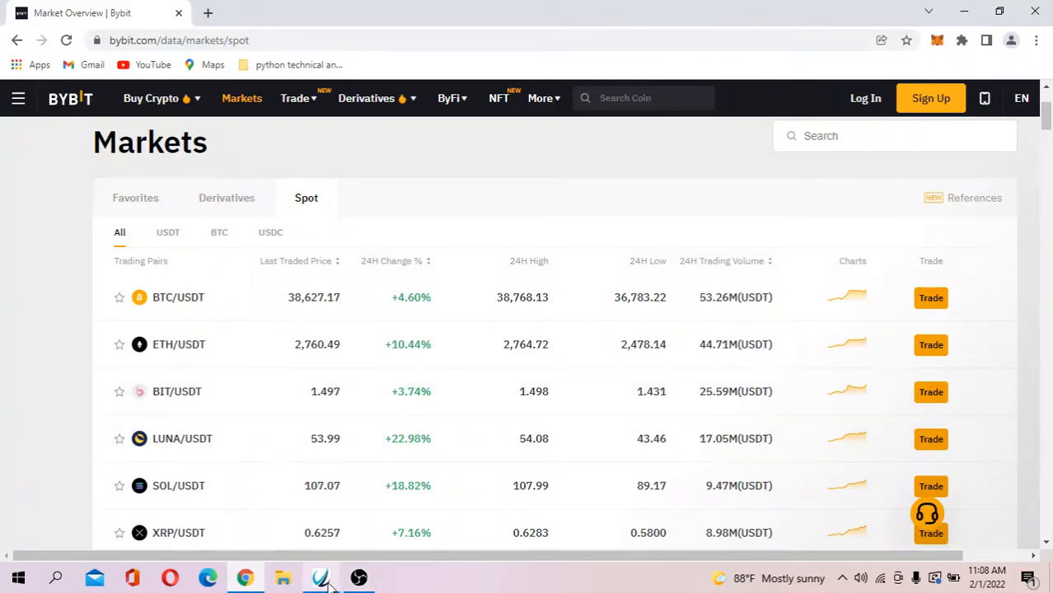
pyautogui.click(321, 577)
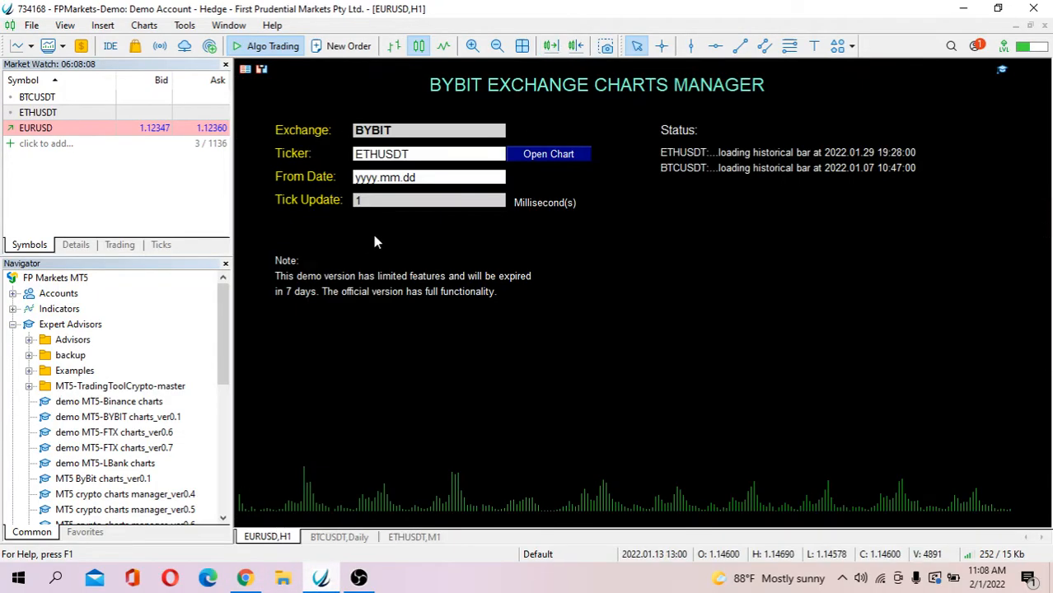
pyautogui.click(382, 155)
pyautogui.write('BI')
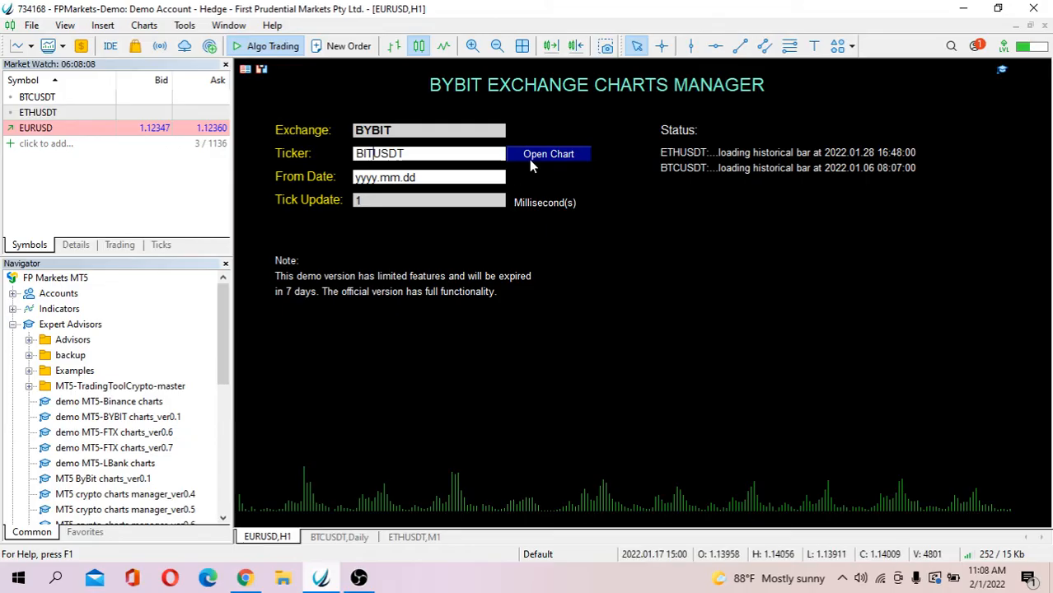
# - Open the BITUSDT chart, check Bybit's markets page, then open the XRPUSDT chart
pyautogui.click(547, 154)
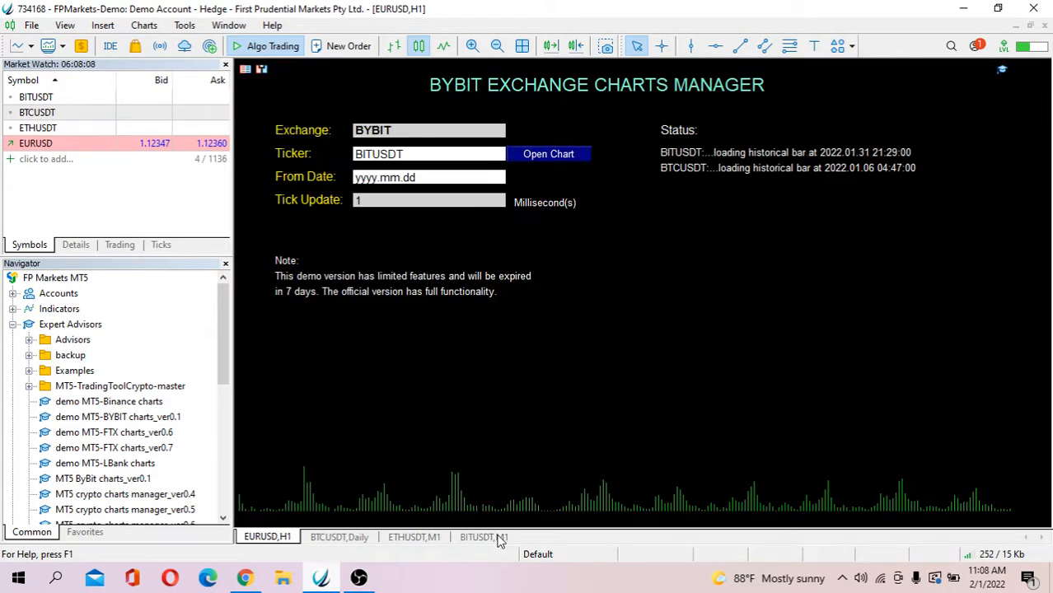
pyautogui.click(243, 577)
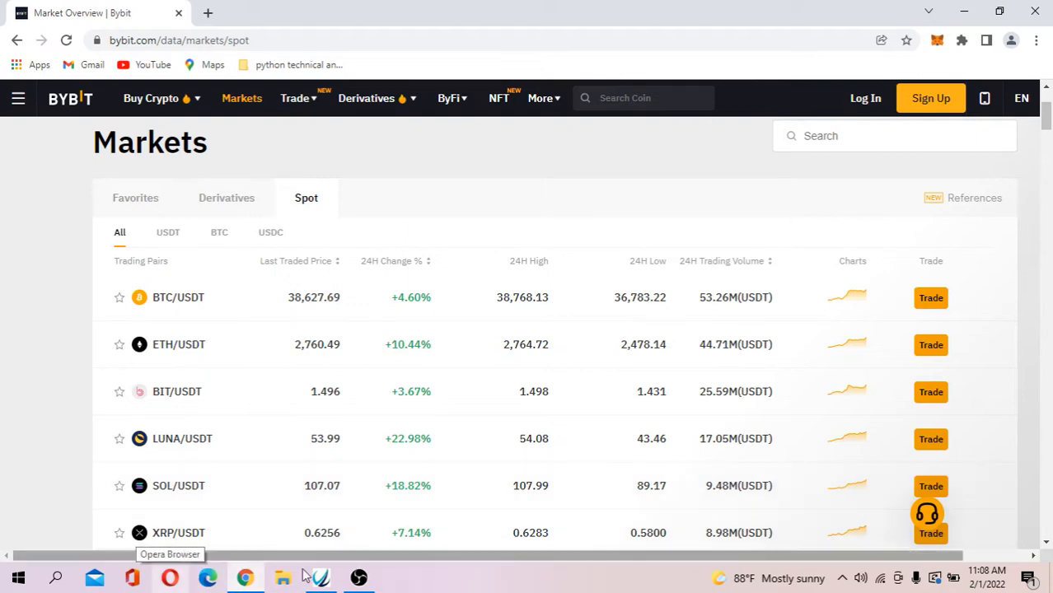
pyautogui.click(320, 577)
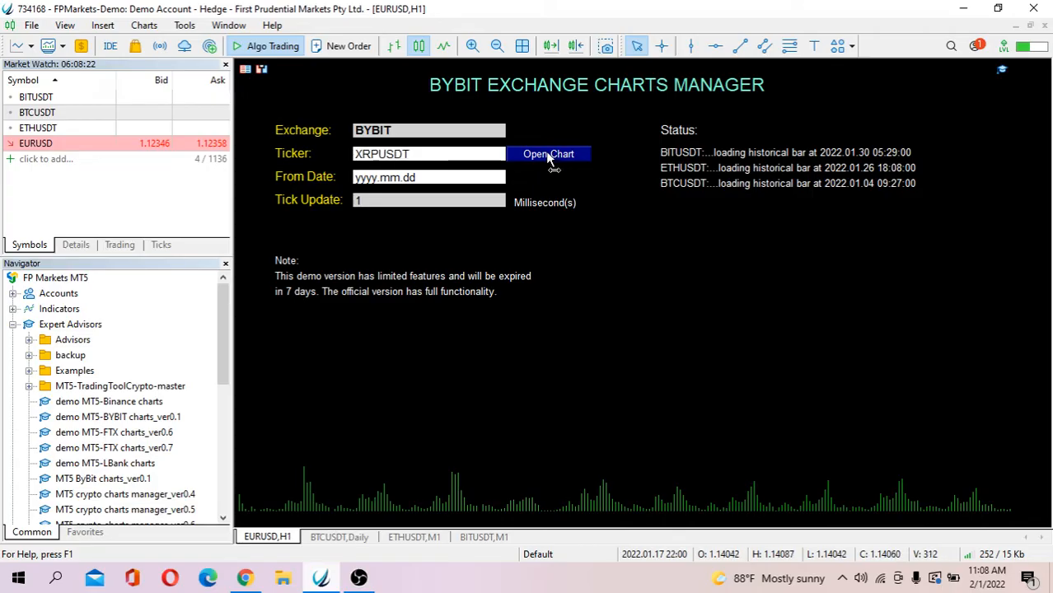
pyautogui.click(547, 155)
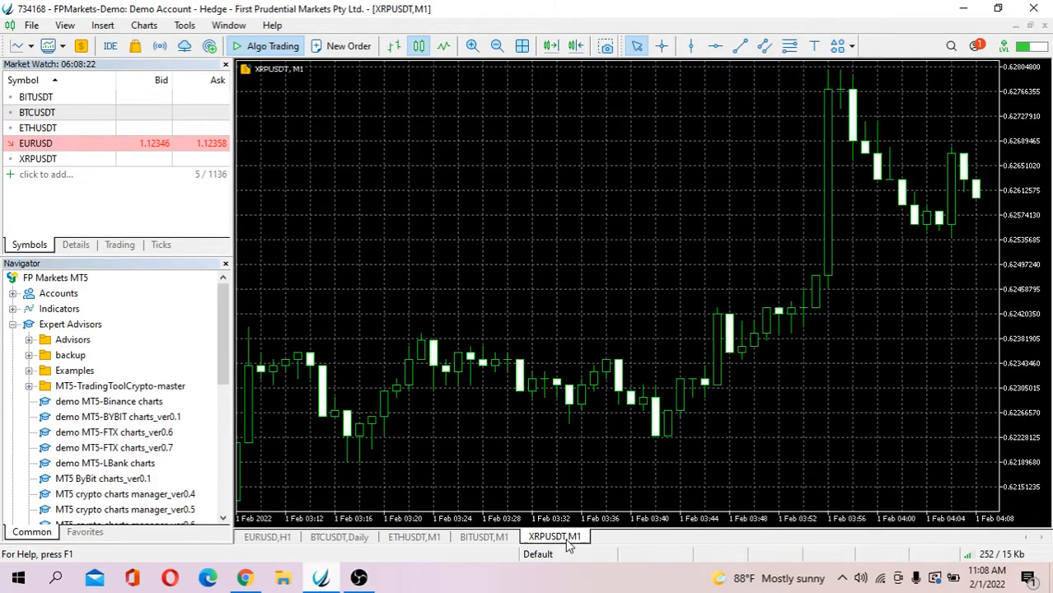